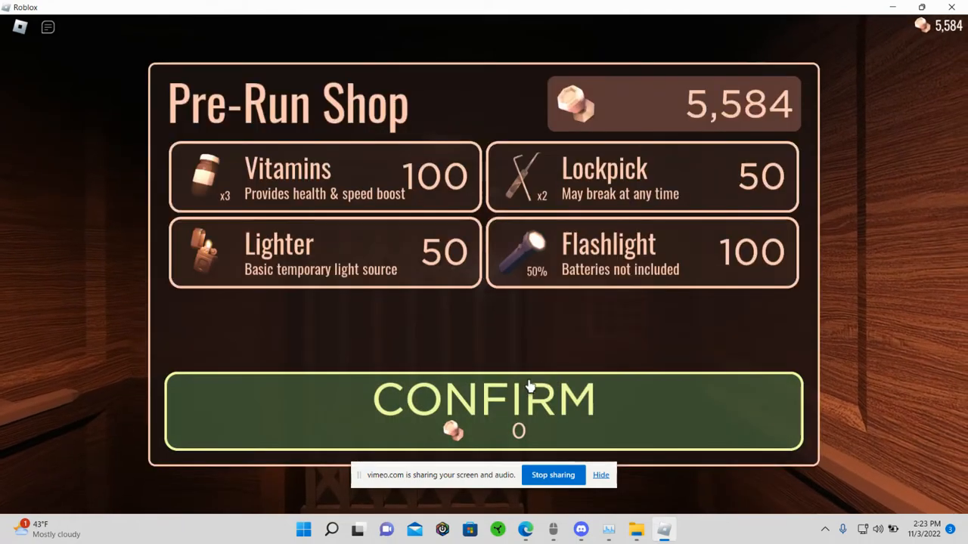
Confirm the Pre-Run Shop with 0 knobs spent to begin the run at door 0003
click(484, 410)
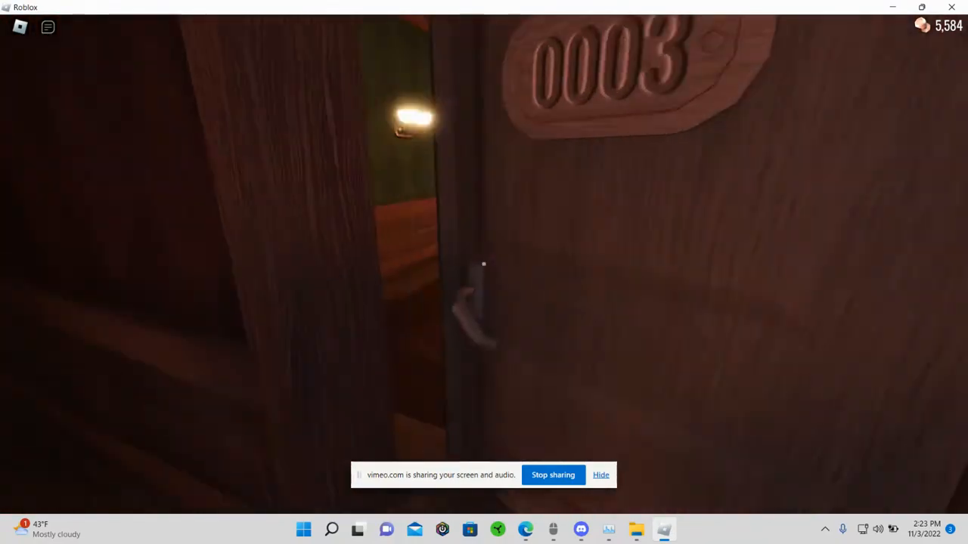
mouse_move(484, 265)
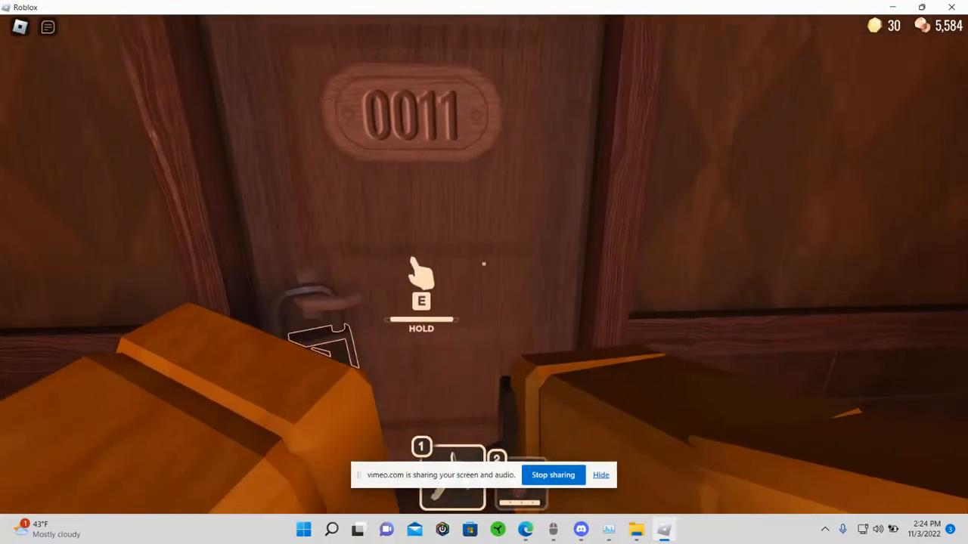
key(e)
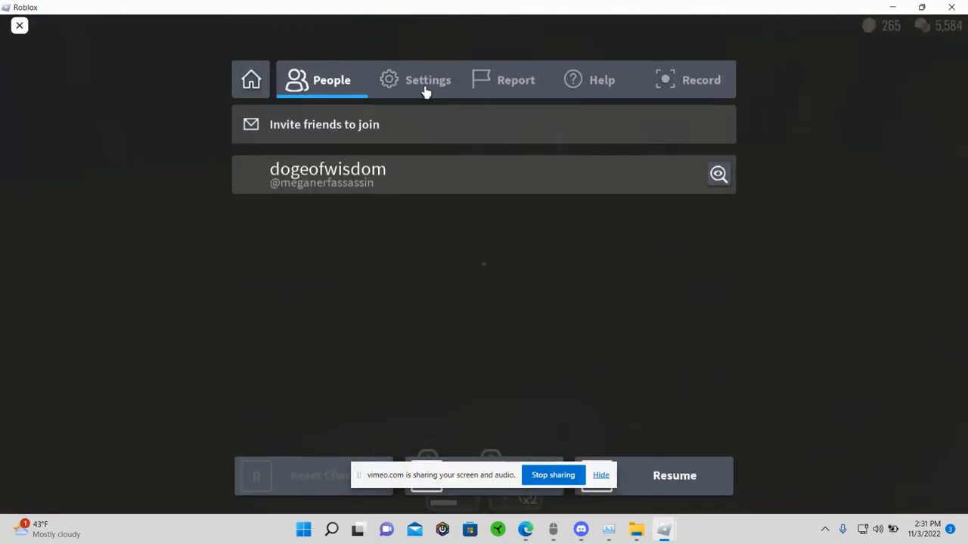
Resume gameplay, then reopen the pause menu and select the Settings volume bar
click(428, 79)
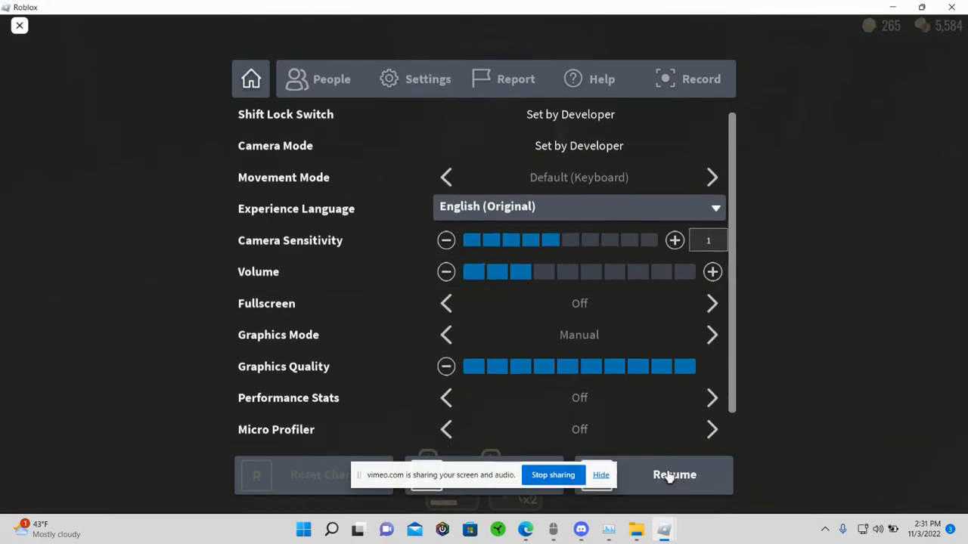
click(673, 475)
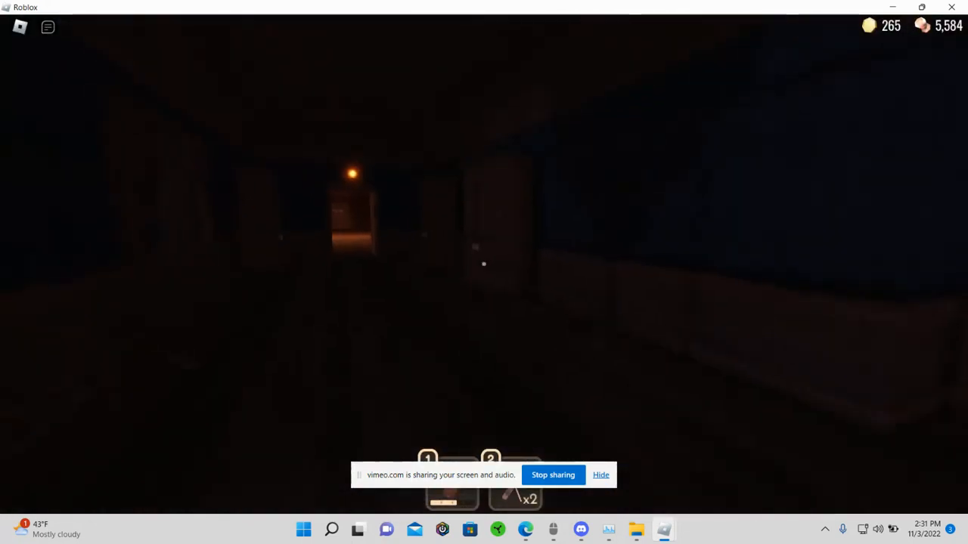
key(Escape)
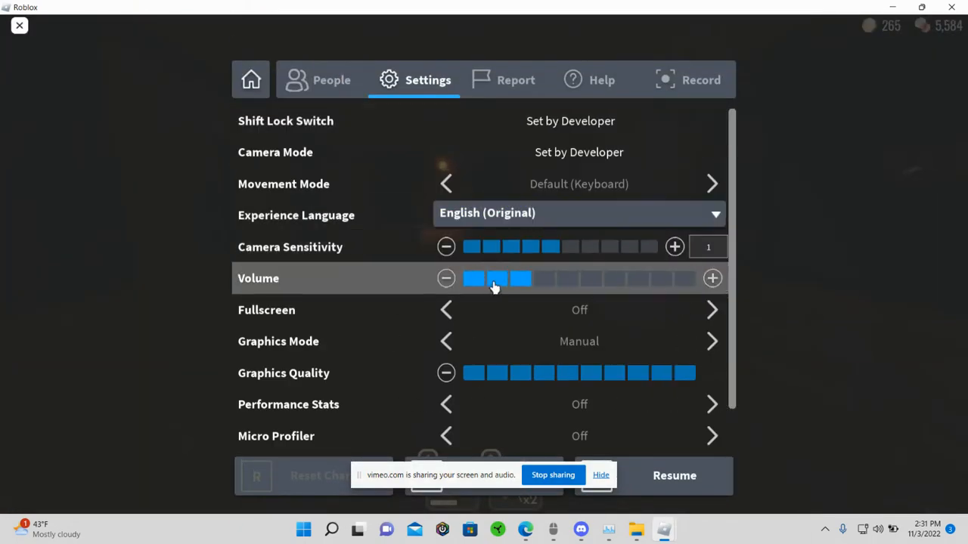
click(19, 25)
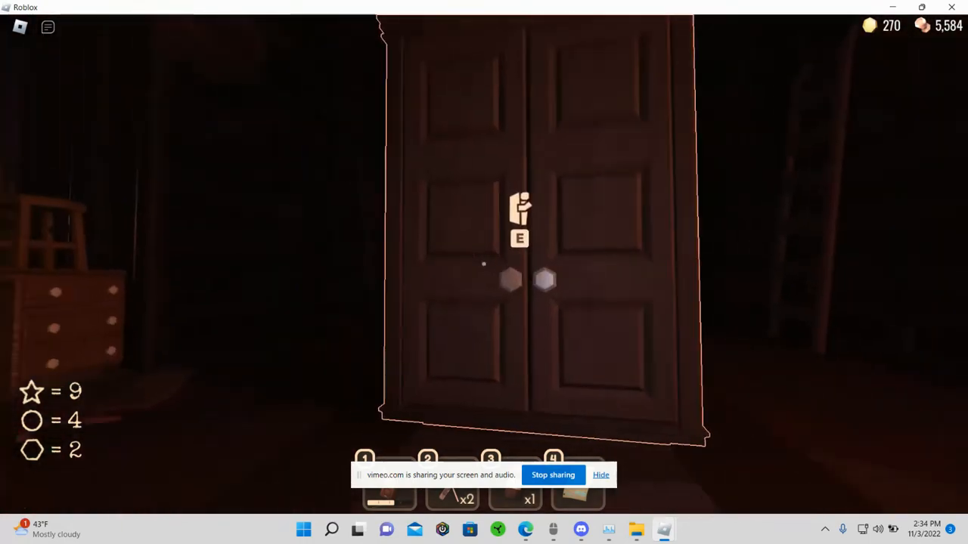
Interact with the tall double doors to enter the library
key(e)
text(5)
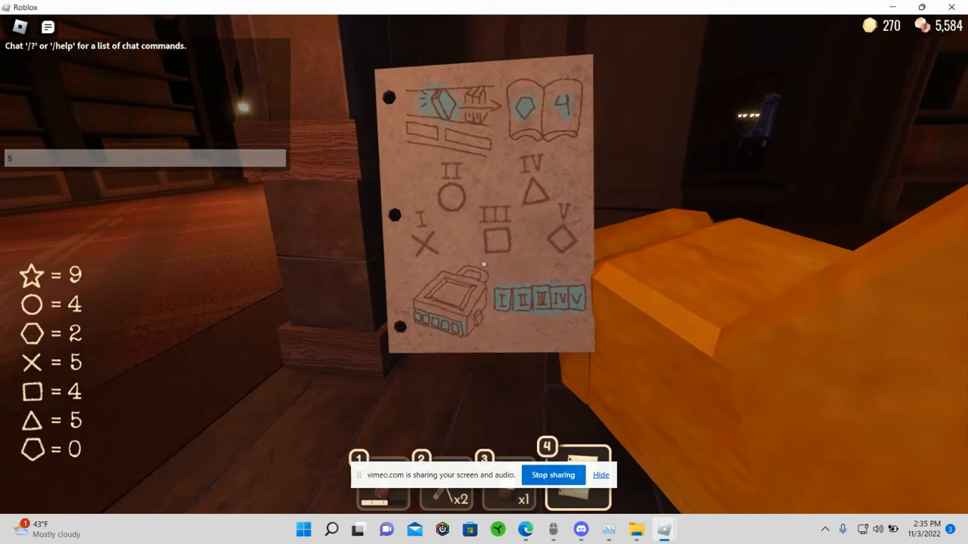
Note the code digits 4 and 4 in the chat bar
text(4)
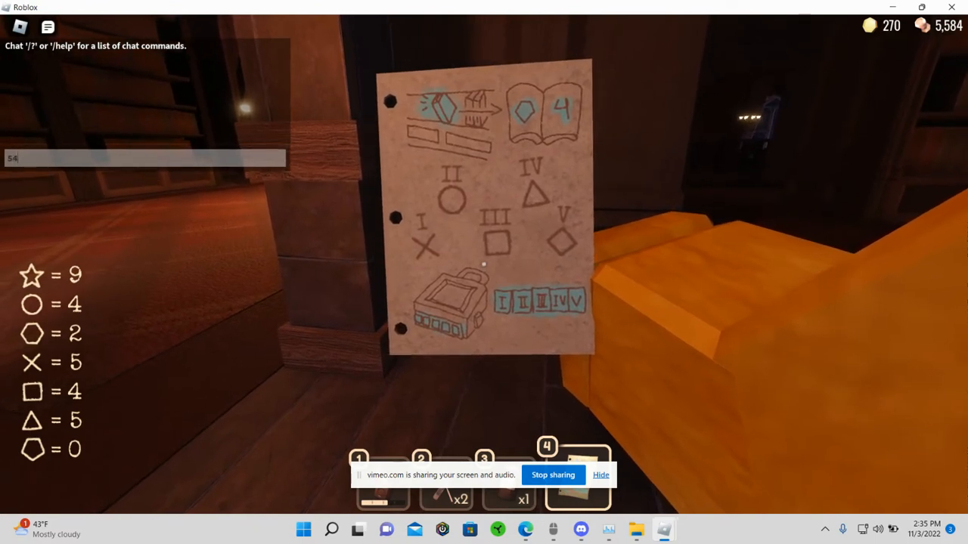
text(4)
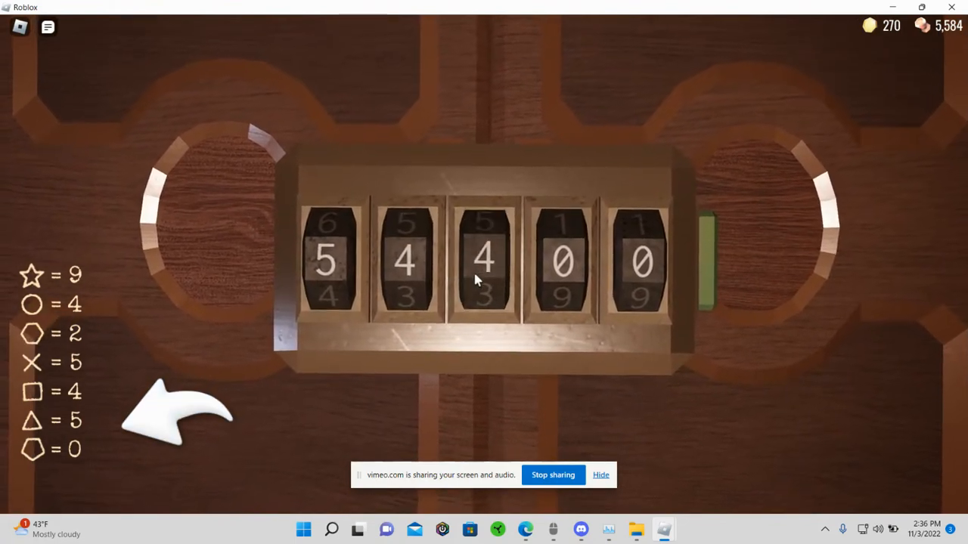
Set the library padlock dial toward the worked-out code 5-4-4-0-0
click(483, 261)
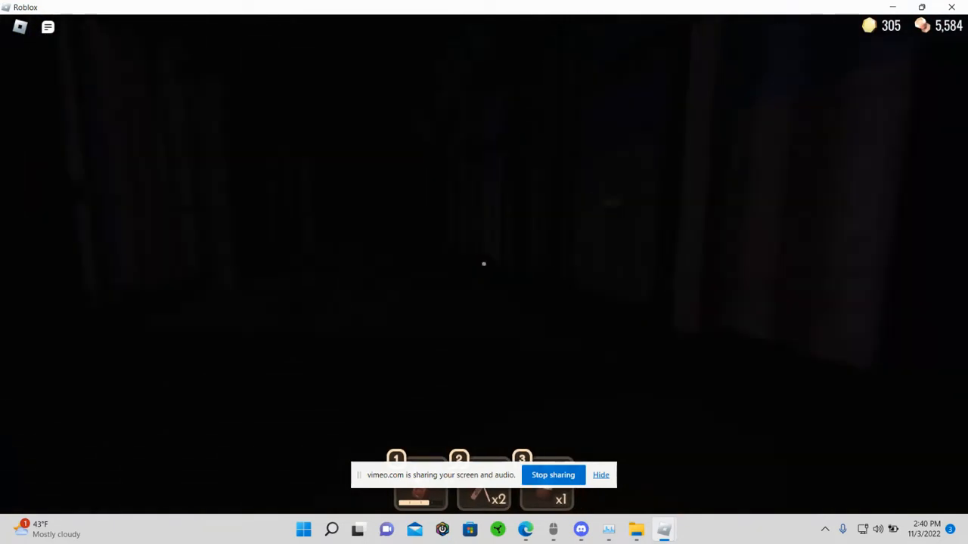
Equip the item in slot 2 while crossing the pitch-dark room
key(2)
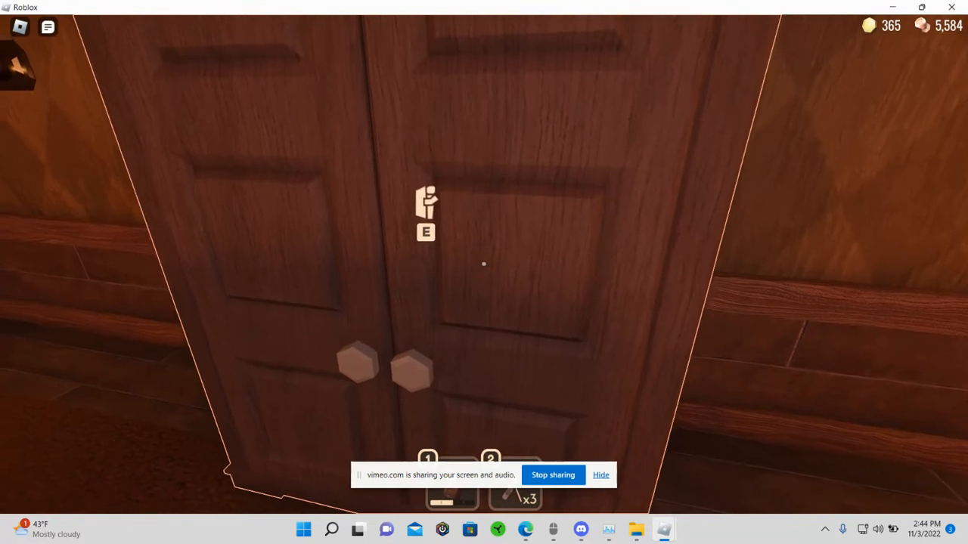
Open the wooden double doors to reach the breaker-switch room
key(e)
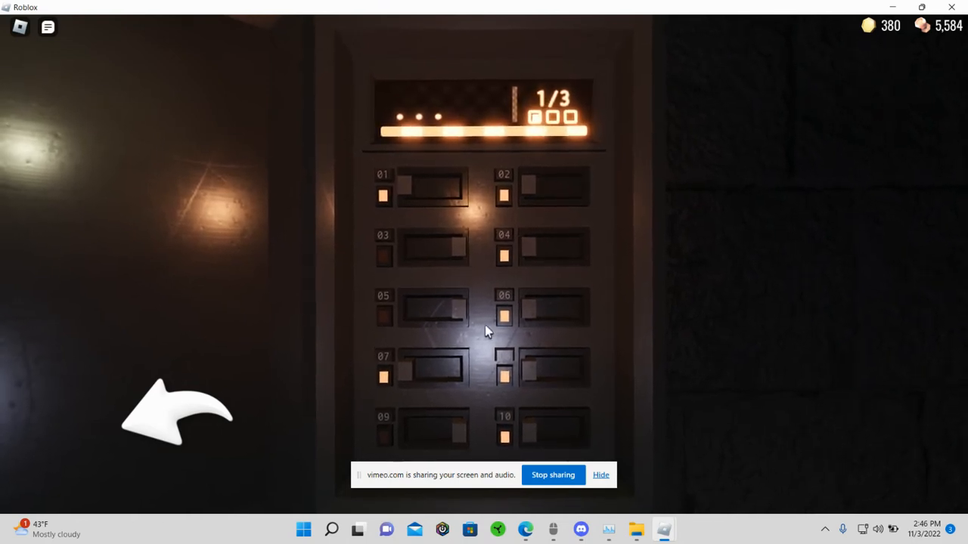
Flip a breaker switch to match its lit indicator in round 1 of 3
click(504, 316)
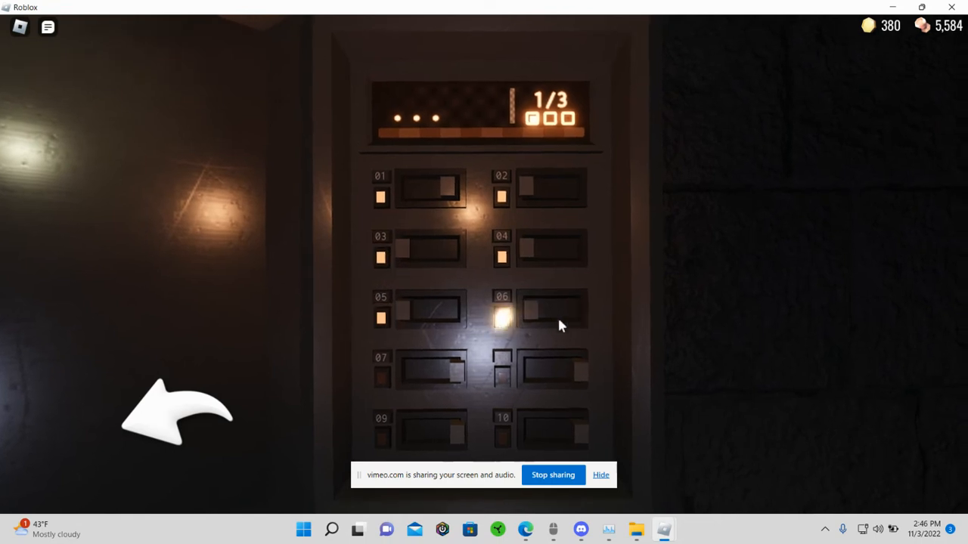